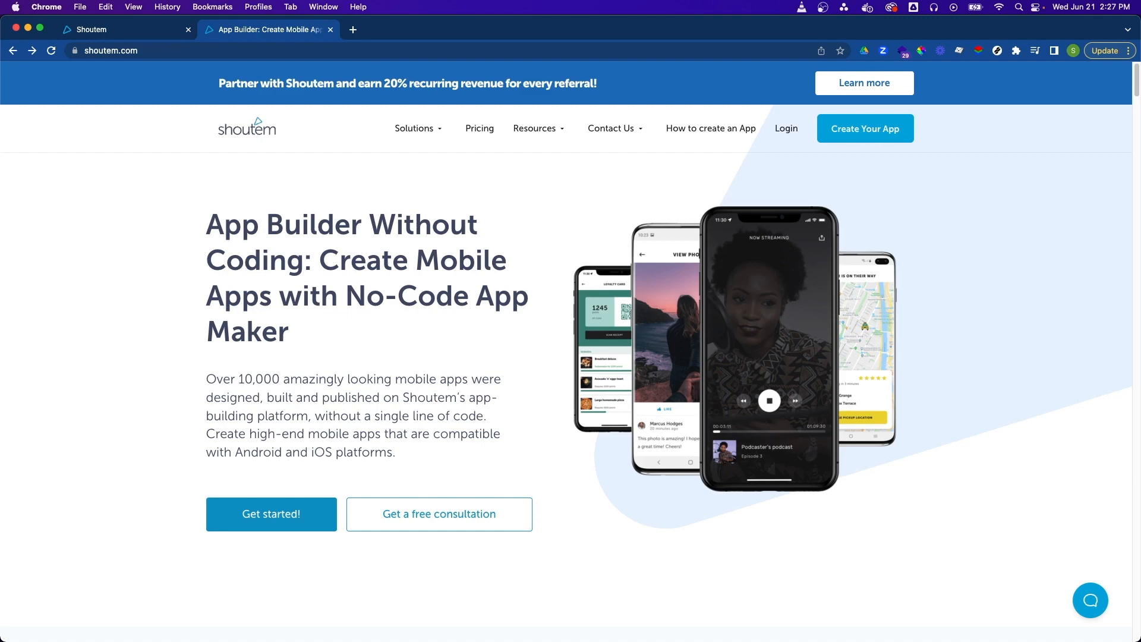
{"action": "mouse_move", "coordinate": [881, 129]}
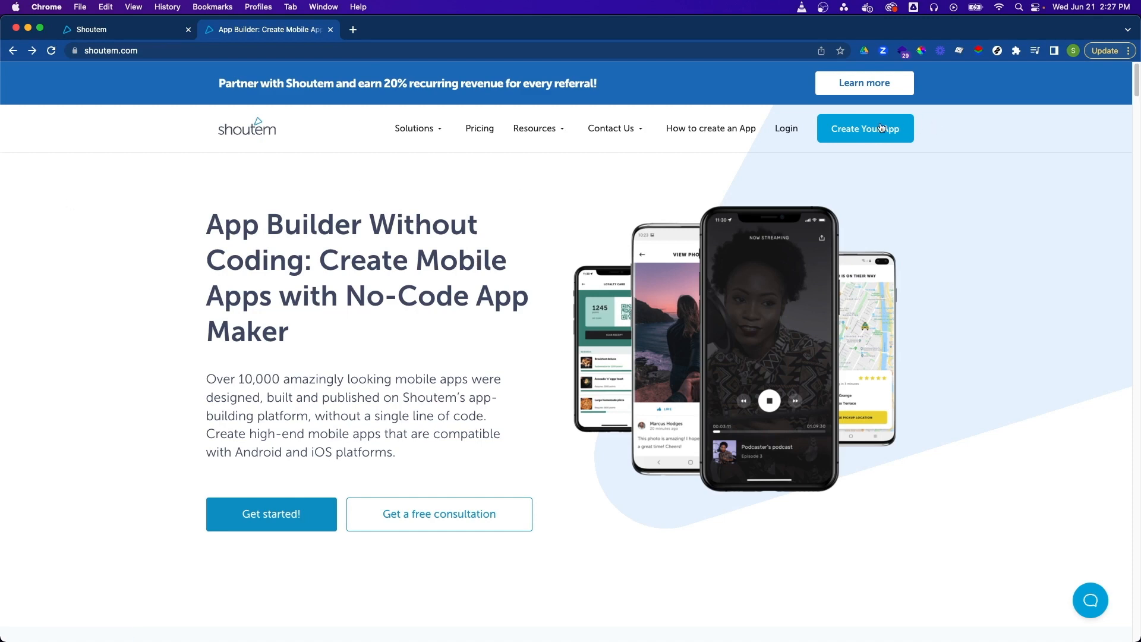
Step: Start a new app from the Shoutem homepage to reach the template gallery
{"action": "left_click", "coordinate": [864, 128]}
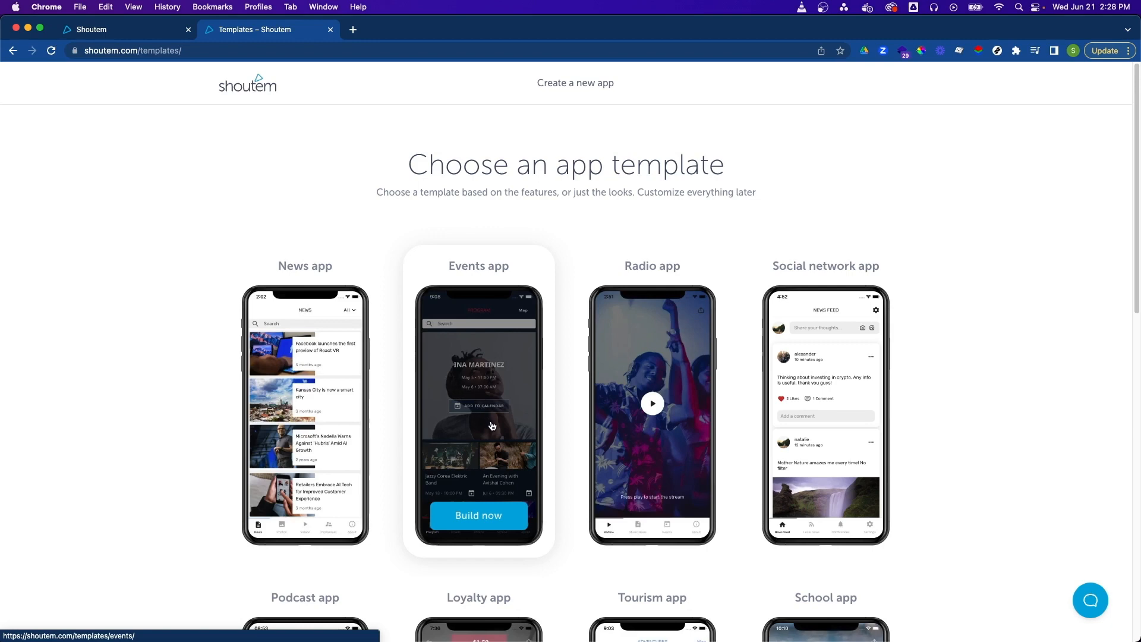
Step: Scroll the template gallery down to the News app template
{"action": "scroll", "scroll_direction": "down", "scroll_amount": 3}
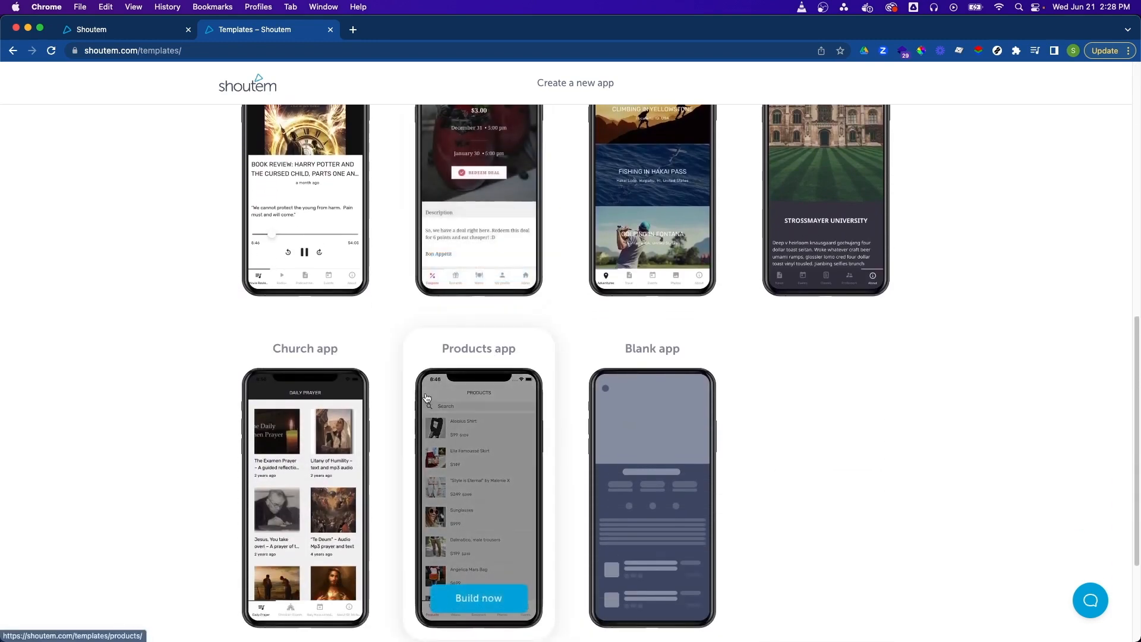
{"action": "scroll", "scroll_direction": "down", "scroll_amount": 3}
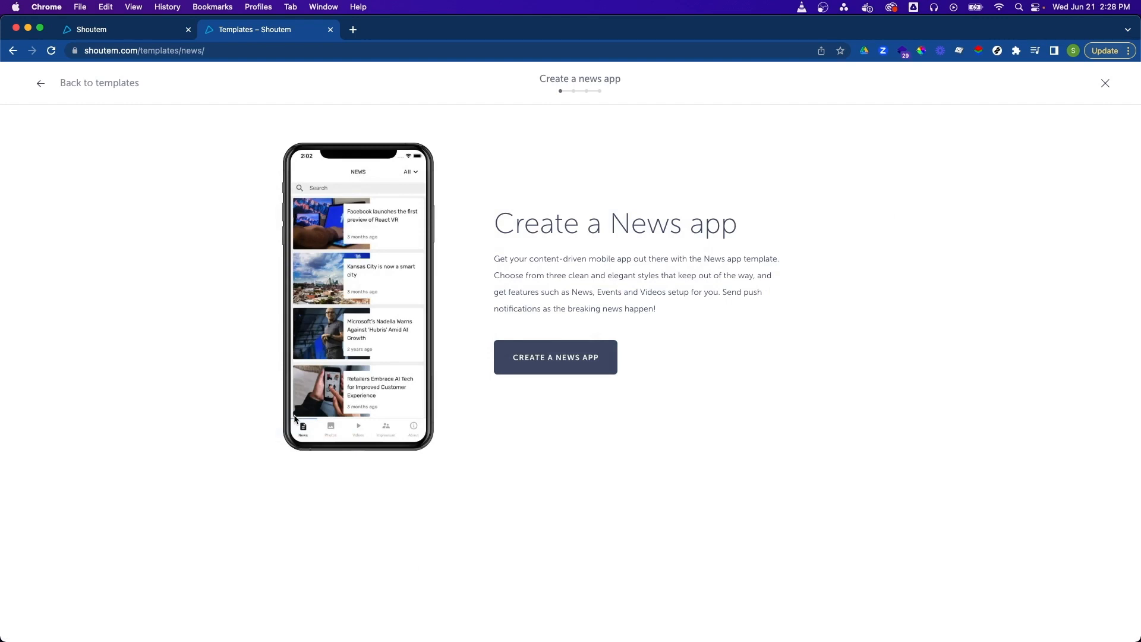
{"action": "mouse_move", "coordinate": [555, 357]}
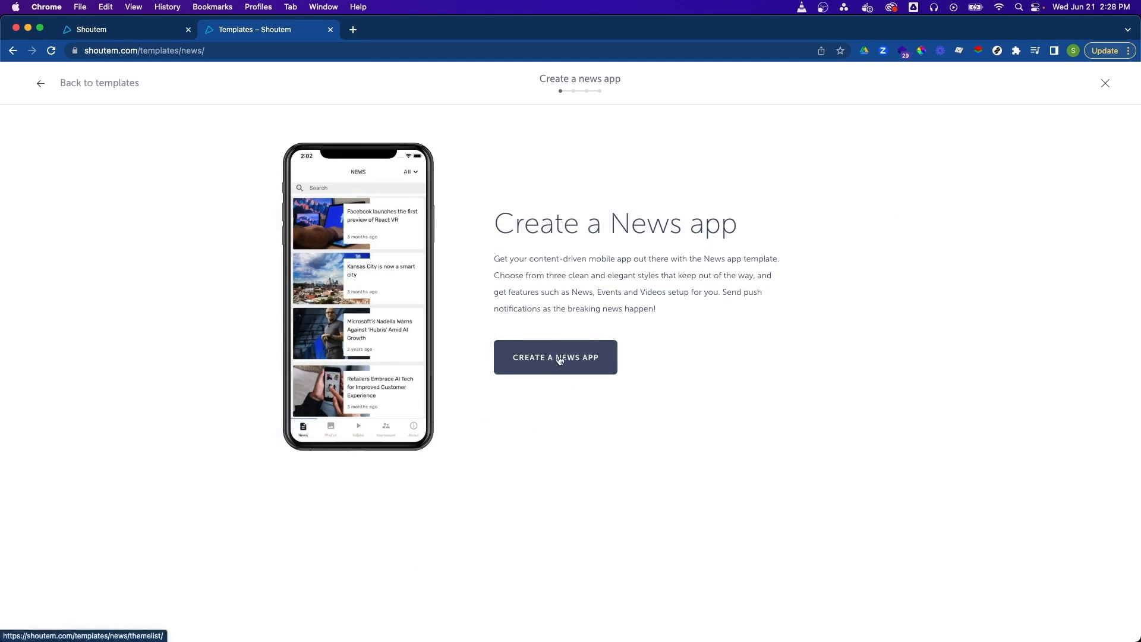
Step: Create the News app with the dark style and tab bar navigation
{"action": "left_click", "coordinate": [554, 357]}
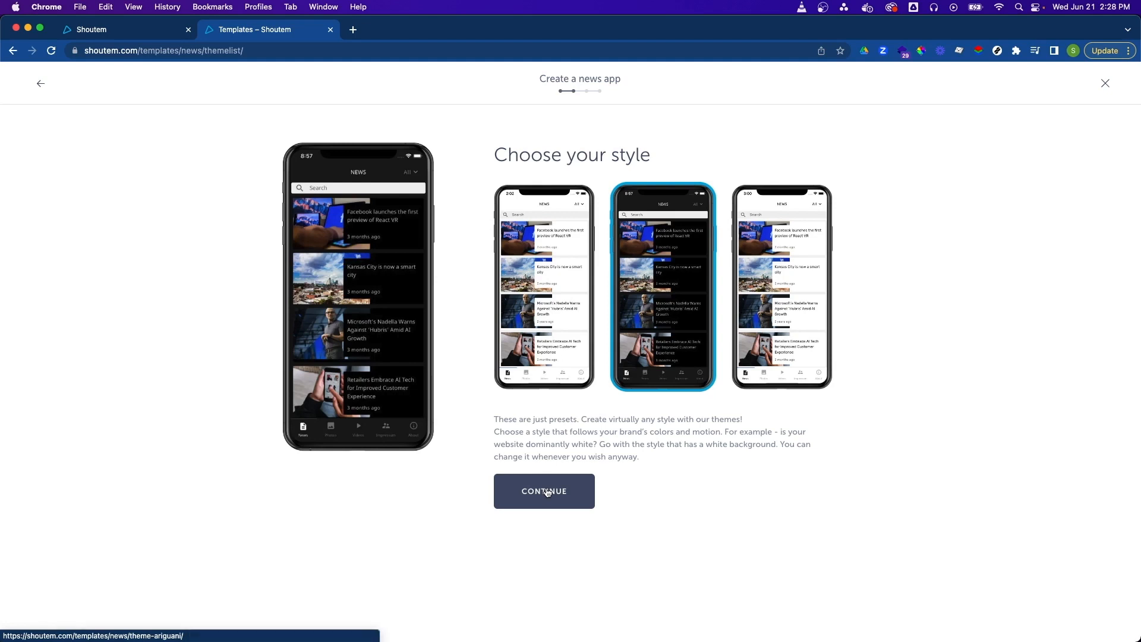
{"action": "left_click", "coordinate": [544, 490]}
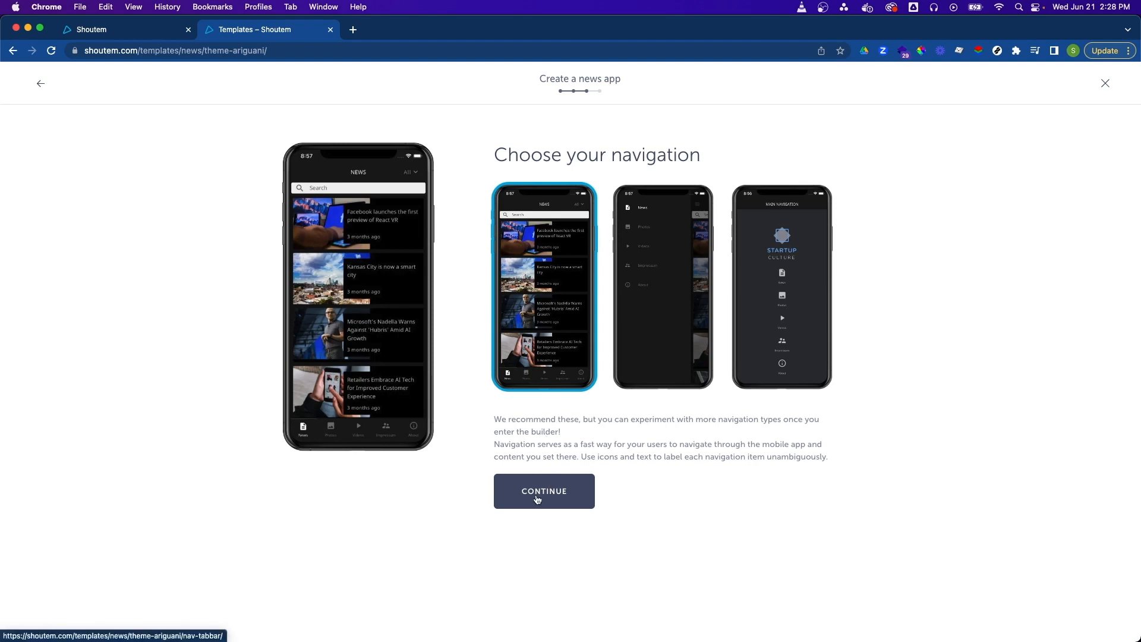
{"action": "left_click", "coordinate": [544, 491]}
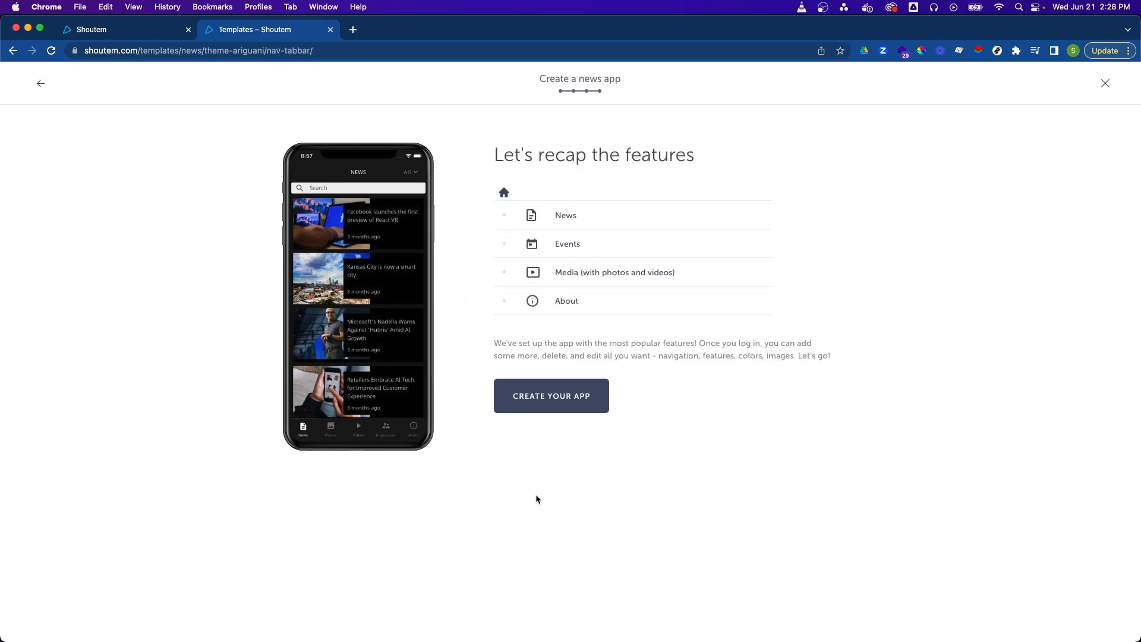
{"action": "mouse_move", "coordinate": [550, 395]}
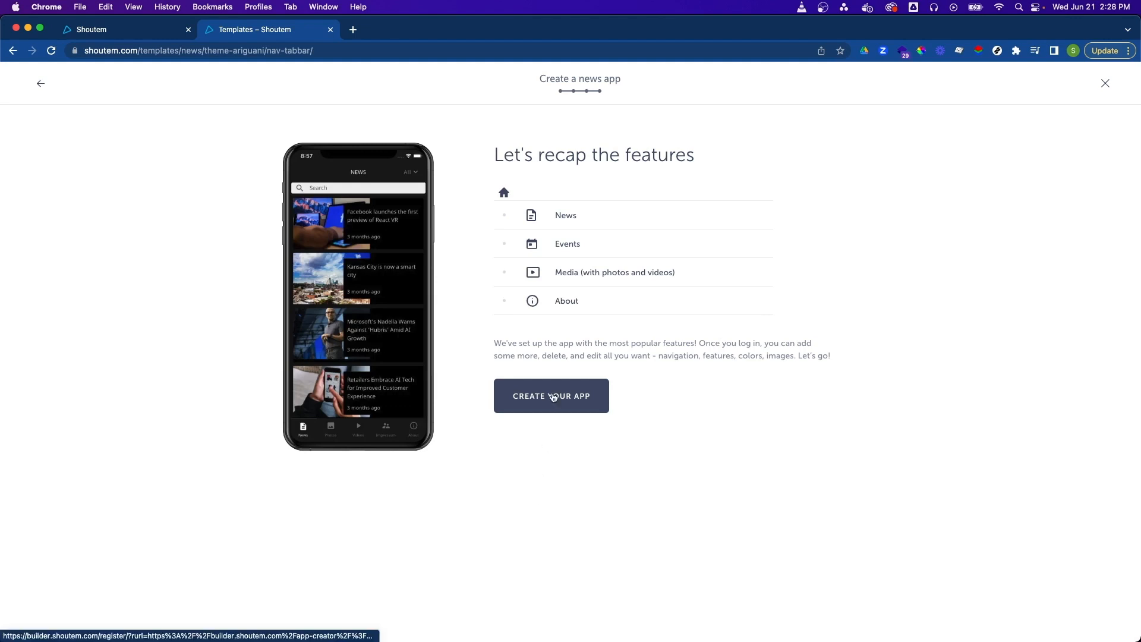
{"action": "left_click", "coordinate": [551, 395]}
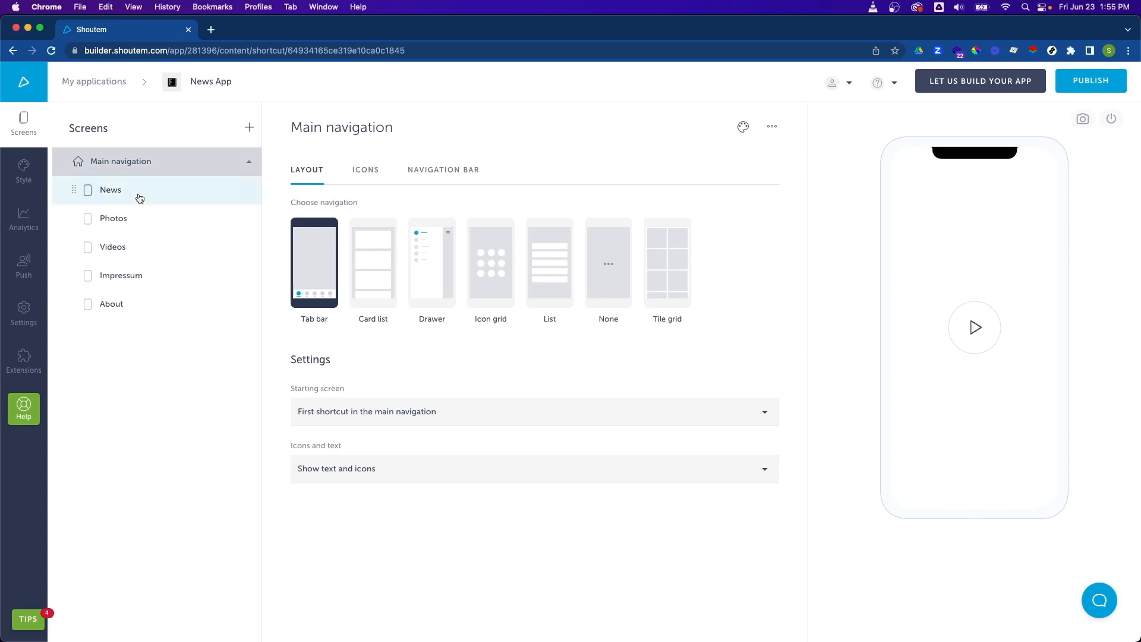
Step: Open the News screen from the builder's Screens list
{"action": "left_click", "coordinate": [113, 246]}
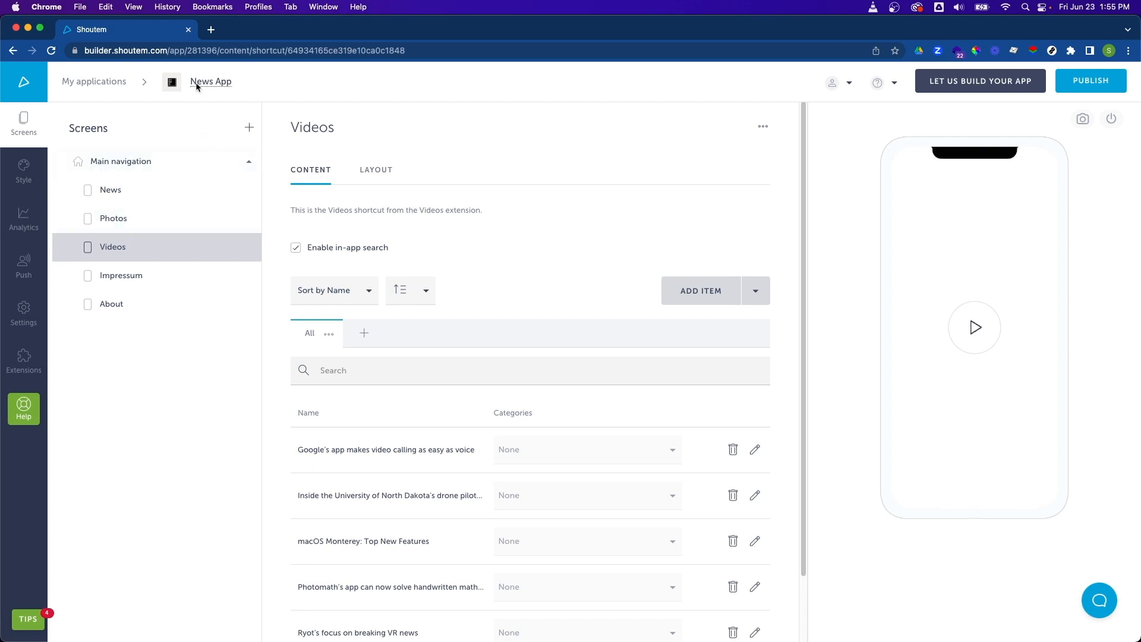
Step: Rename the app from 'News App' to 'Intro News App'
{"action": "left_click", "coordinate": [210, 81]}
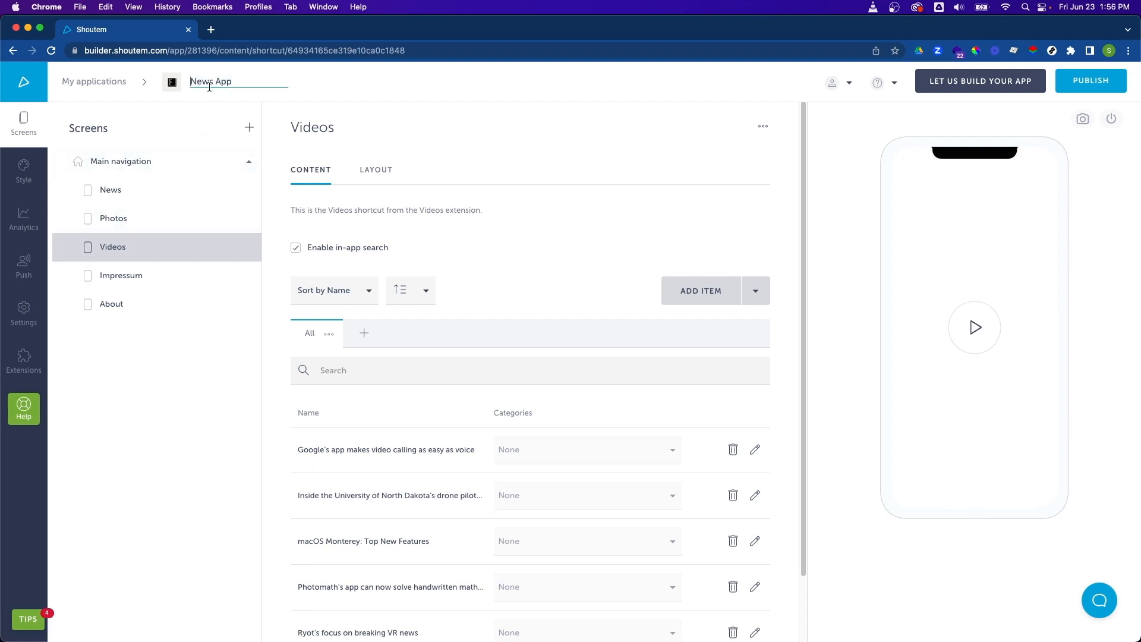
{"action": "type", "text": "Intro"}
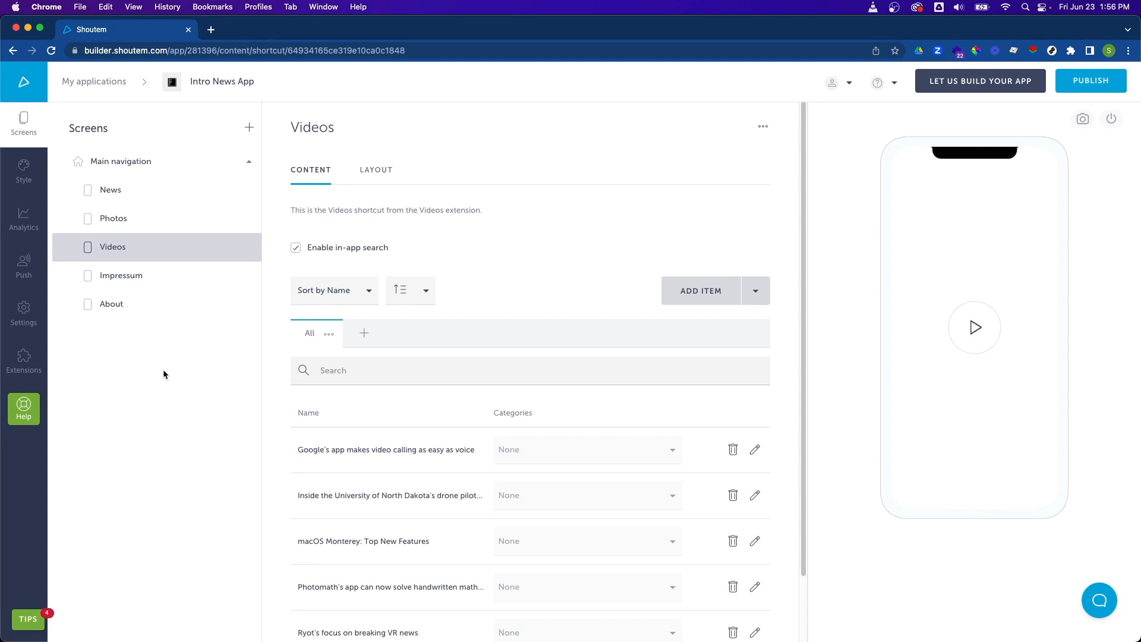
{"action": "mouse_move", "coordinate": [974, 327]}
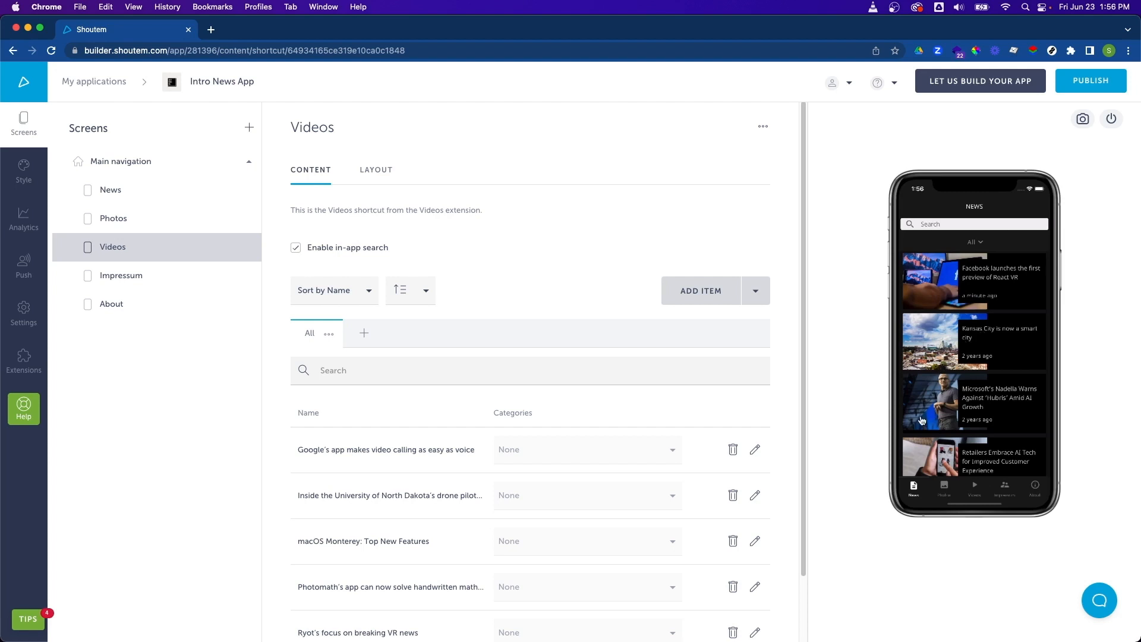
{"action": "mouse_move", "coordinate": [915, 494]}
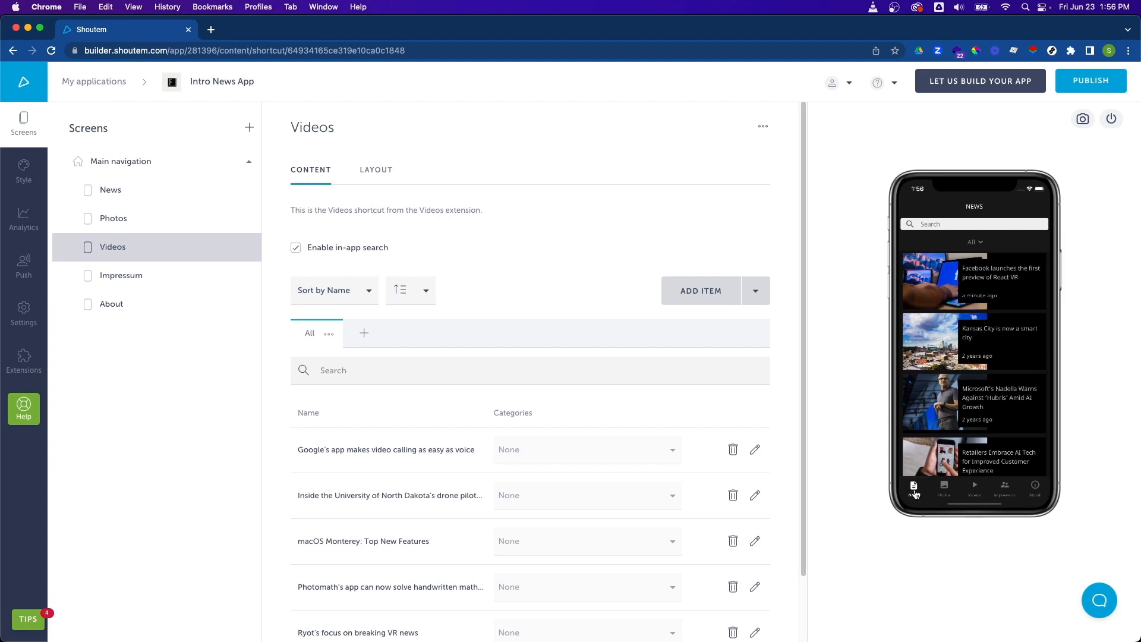
{"action": "mouse_move", "coordinate": [943, 490]}
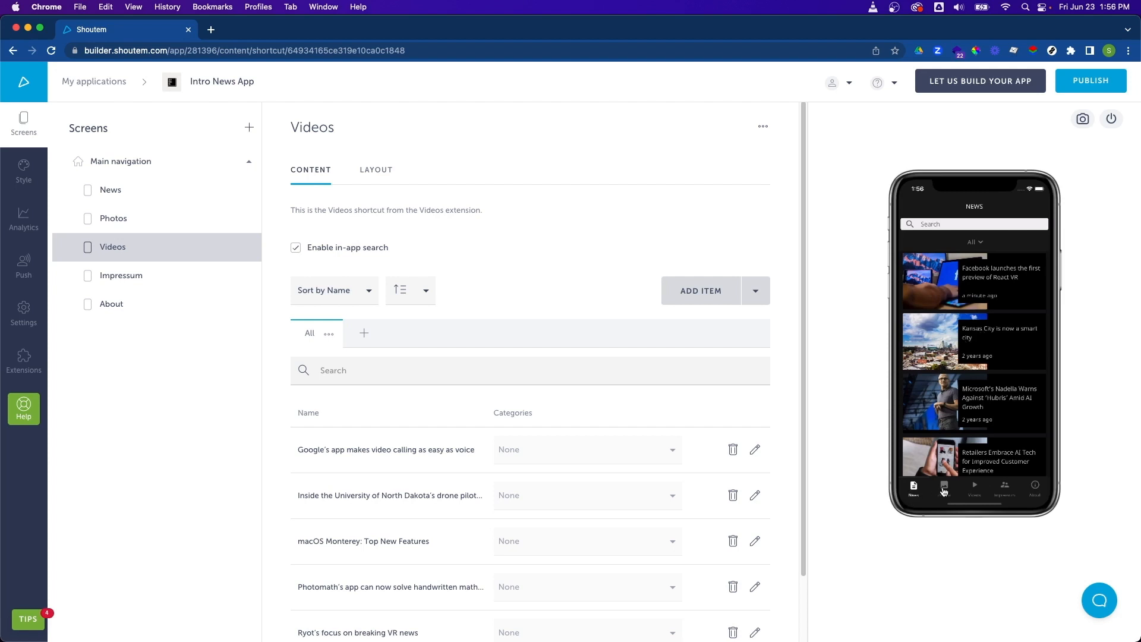
Step: Show the Photos tab in the live preview and open the Photos screen's content
{"action": "left_click", "coordinate": [944, 487]}
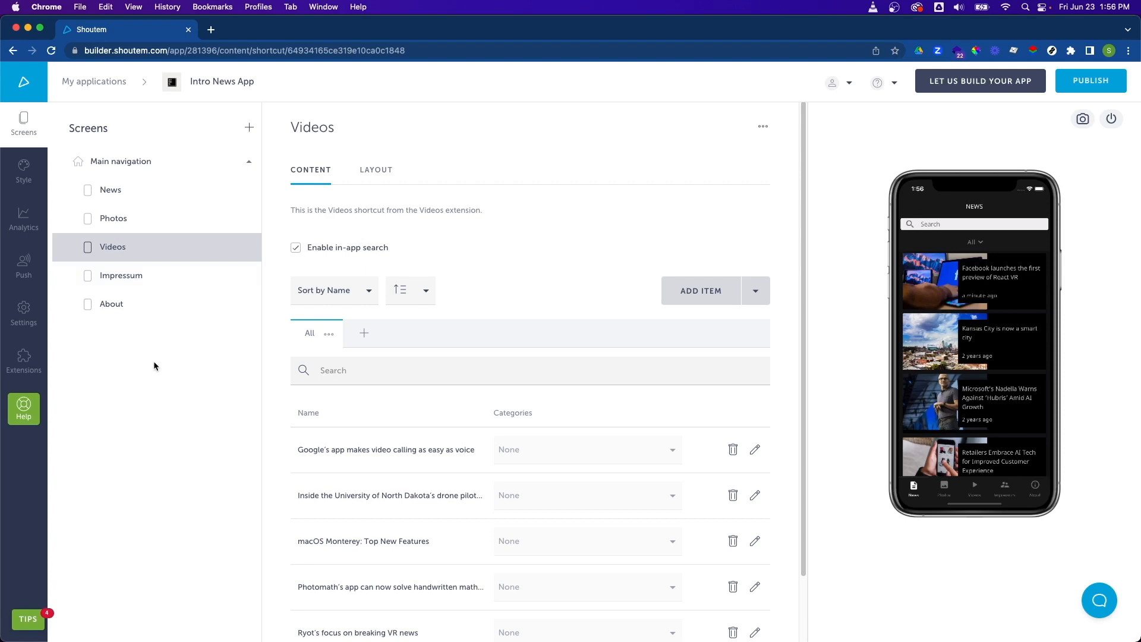
{"action": "left_click", "coordinate": [113, 218]}
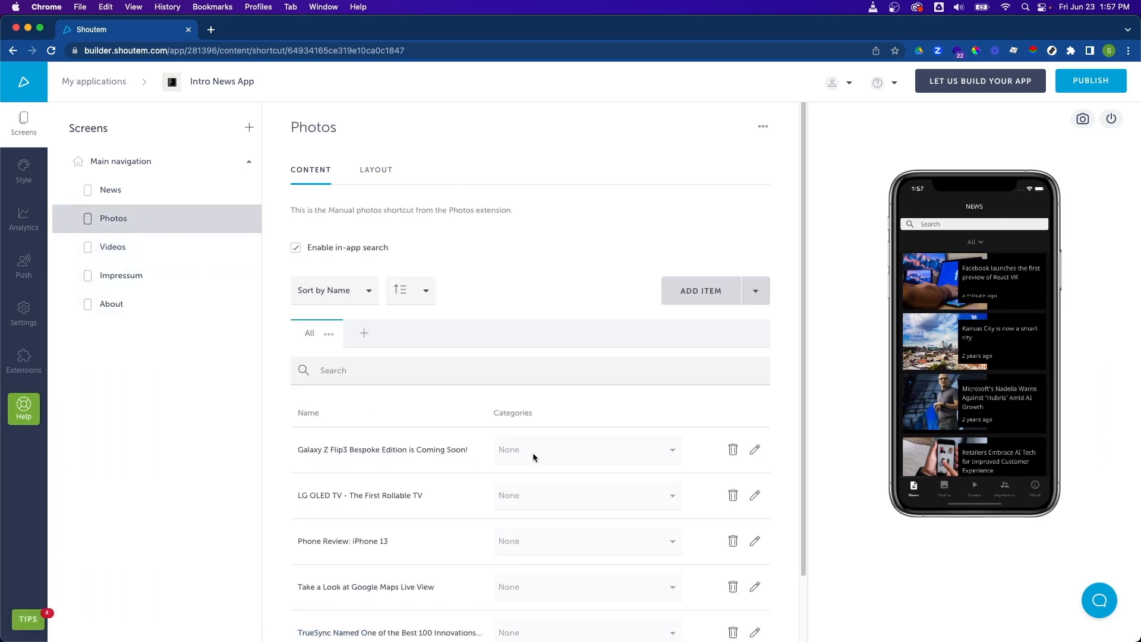
Step: Change the Galaxy Z Flip3 photo item's name from 'Coming Soon' to 'Out Now!'
{"action": "left_click", "coordinate": [754, 449]}
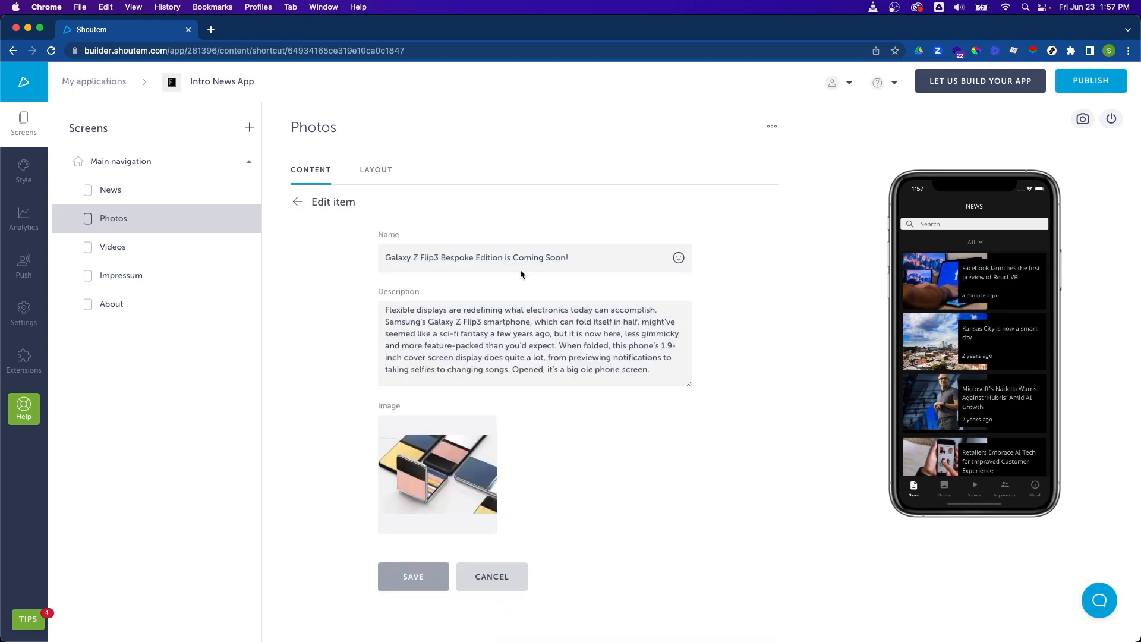
{"action": "double_click", "coordinate": [539, 257]}
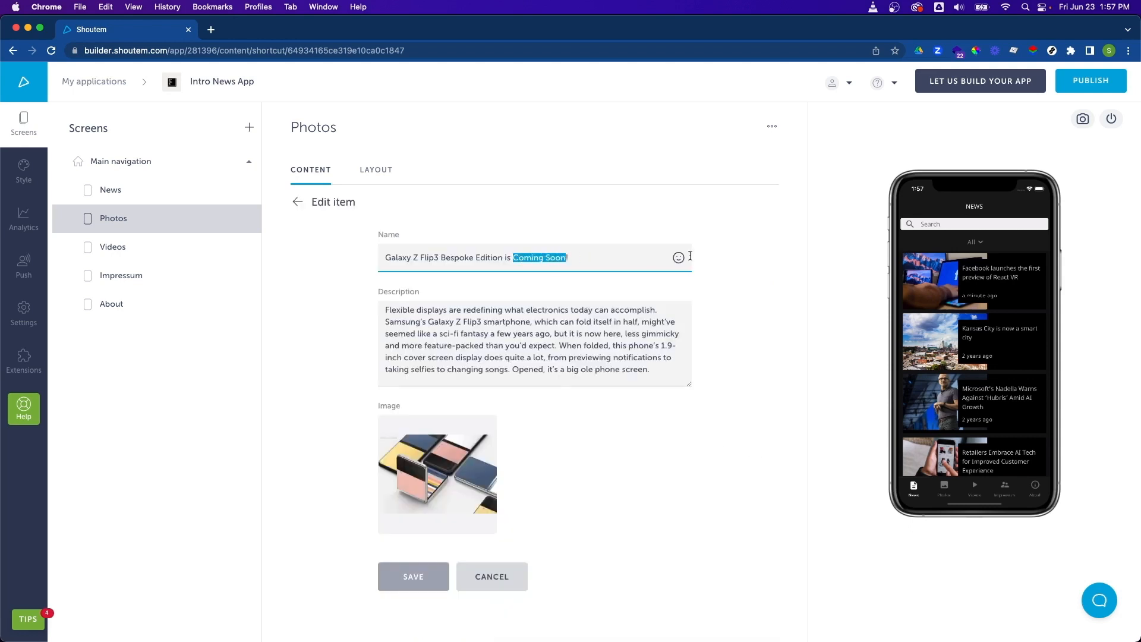
{"action": "type", "text": "Out N"}
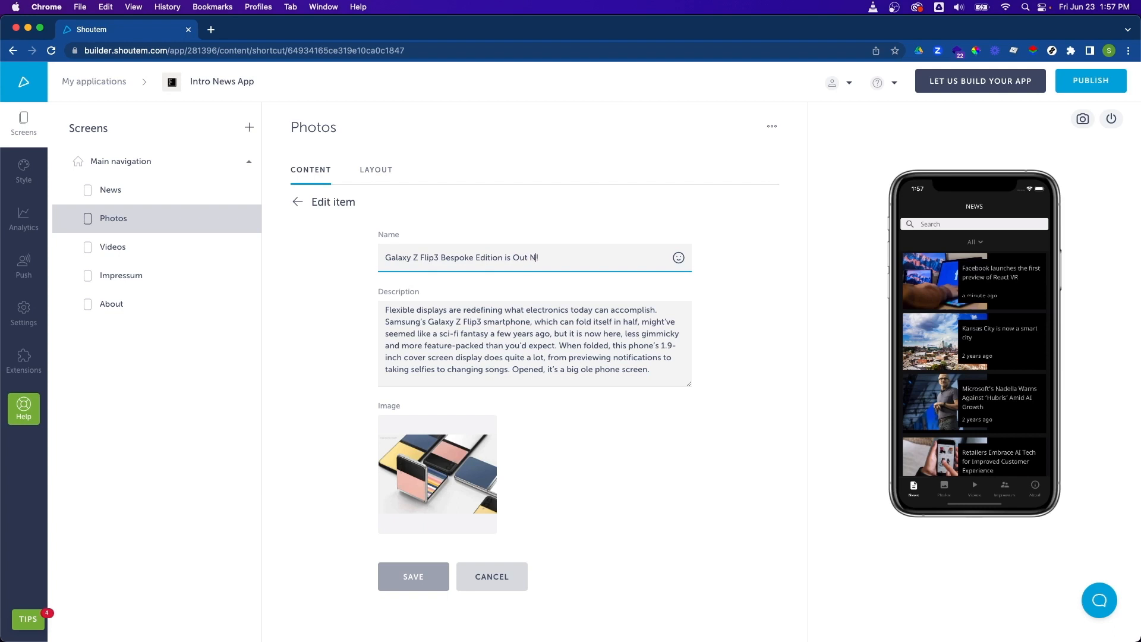
{"action": "type", "text": "ow!"}
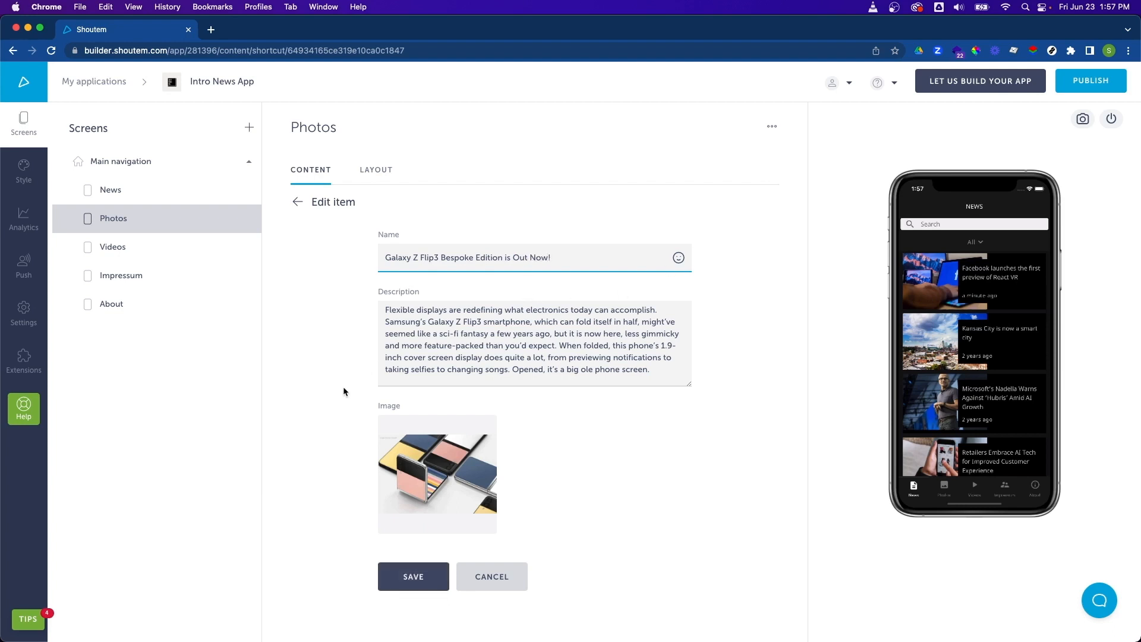
{"action": "mouse_move", "coordinate": [383, 528]}
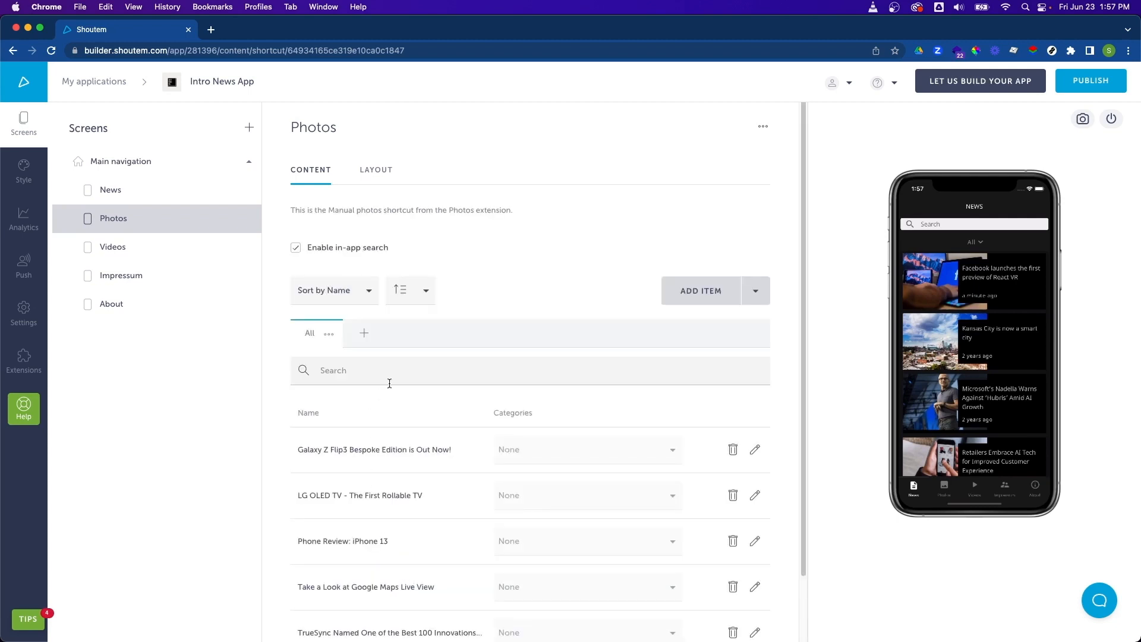
{"action": "mouse_move", "coordinate": [1021, 278]}
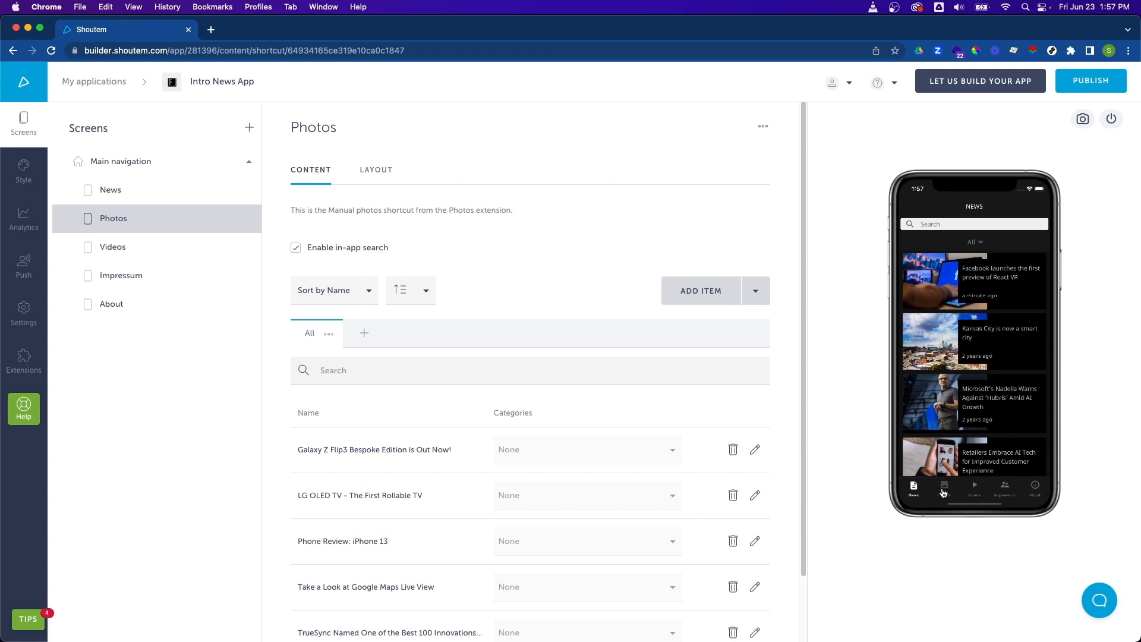
Step: Show the Photos tab in the live preview with the renamed Galaxy item
{"action": "left_click", "coordinate": [944, 487]}
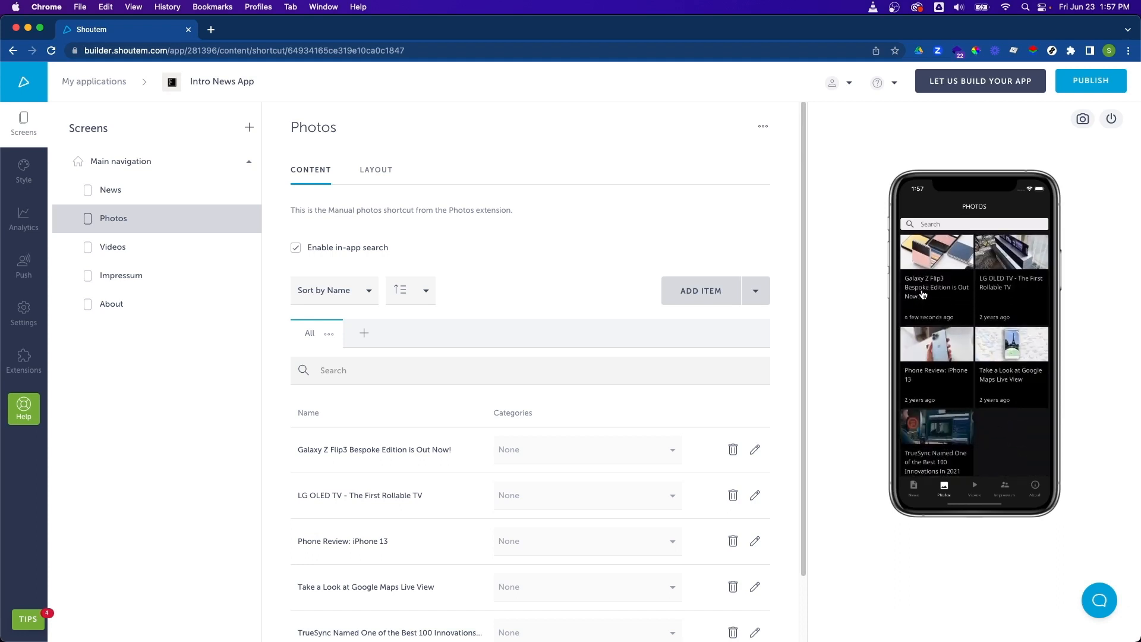
{"action": "mouse_move", "coordinate": [918, 300]}
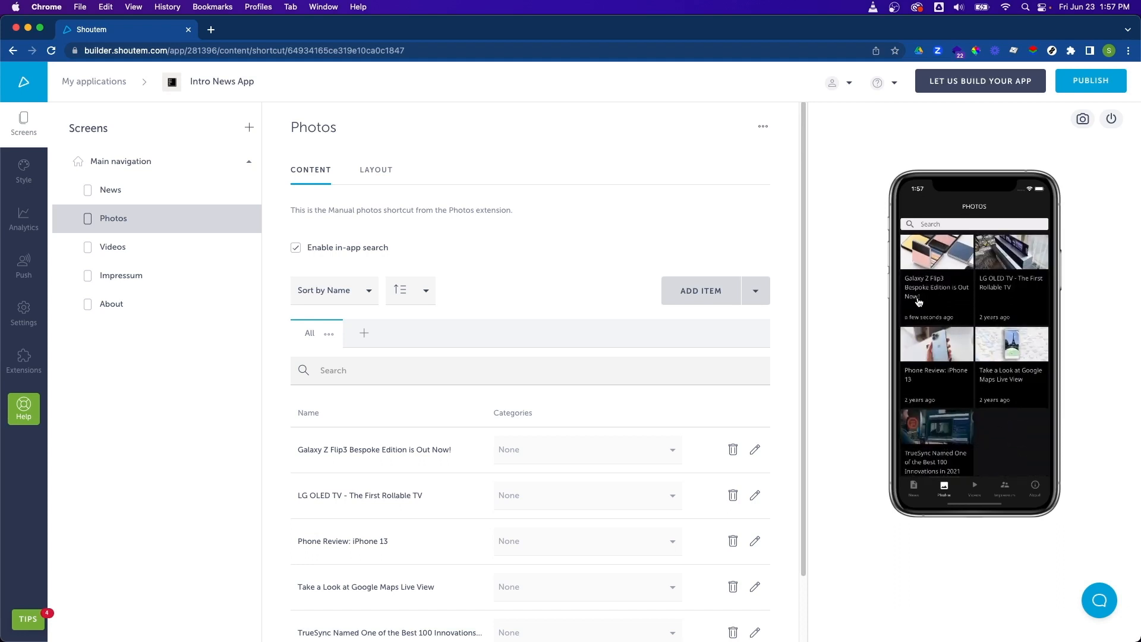
{"action": "mouse_move", "coordinate": [207, 357]}
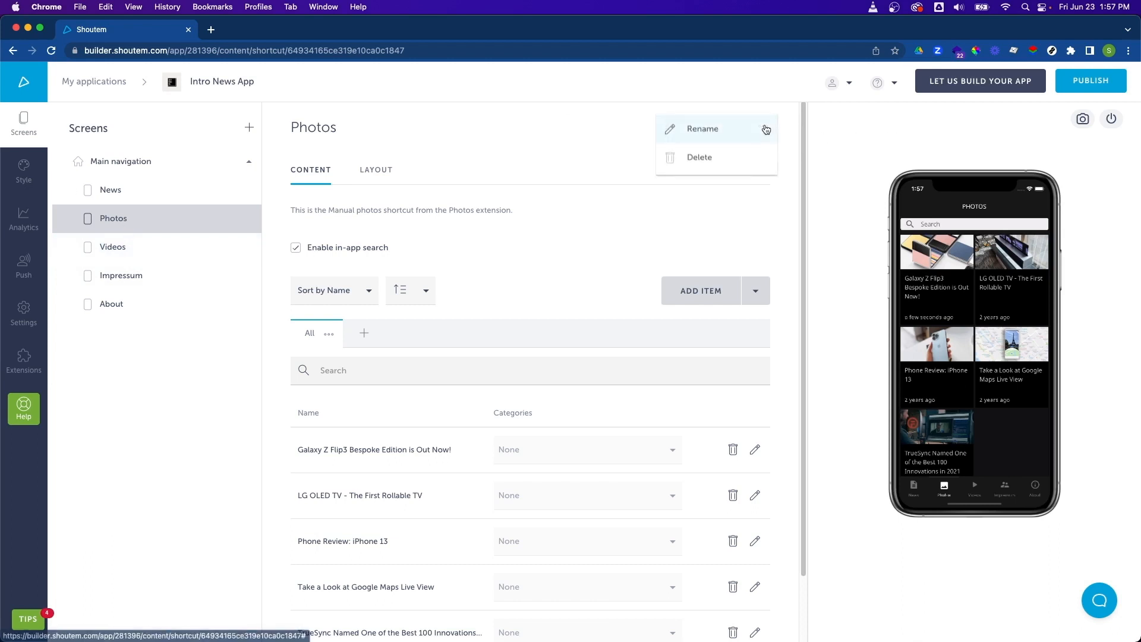
Step: Rename the Photos screen to 'Photos New' and save
{"action": "left_click", "coordinate": [701, 128]}
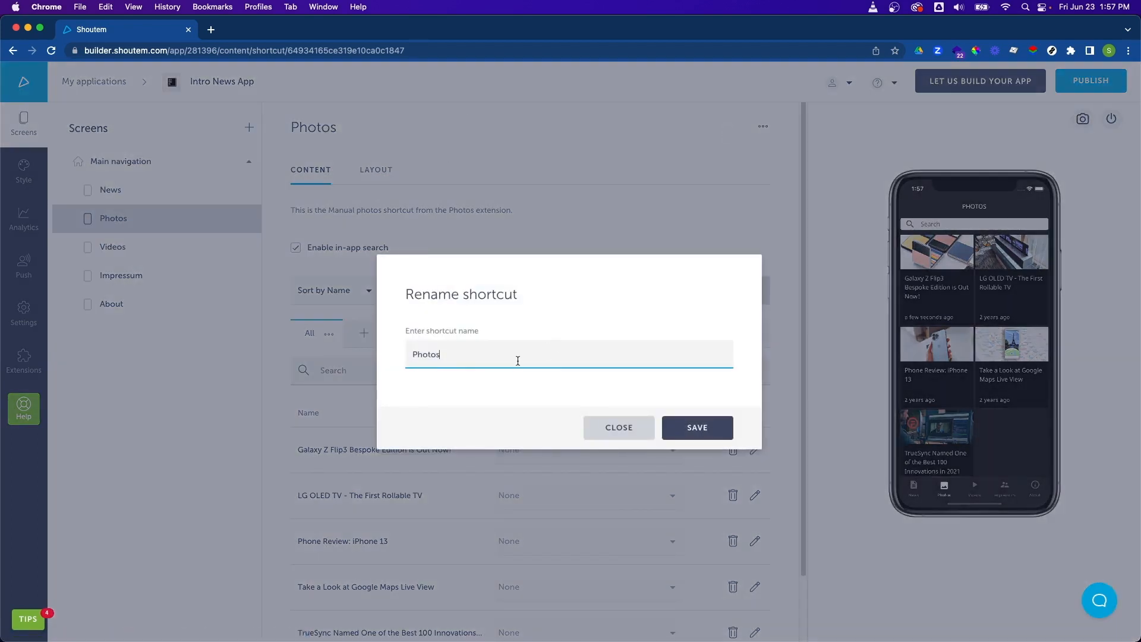
{"action": "type", "text": "New"}
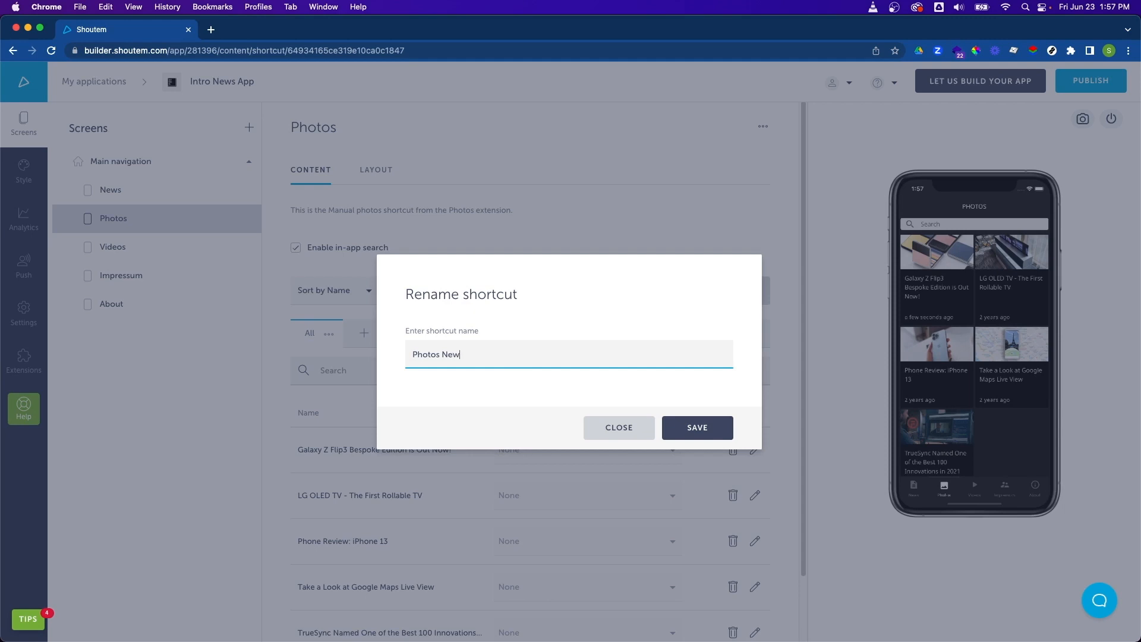
{"action": "left_click", "coordinate": [695, 427]}
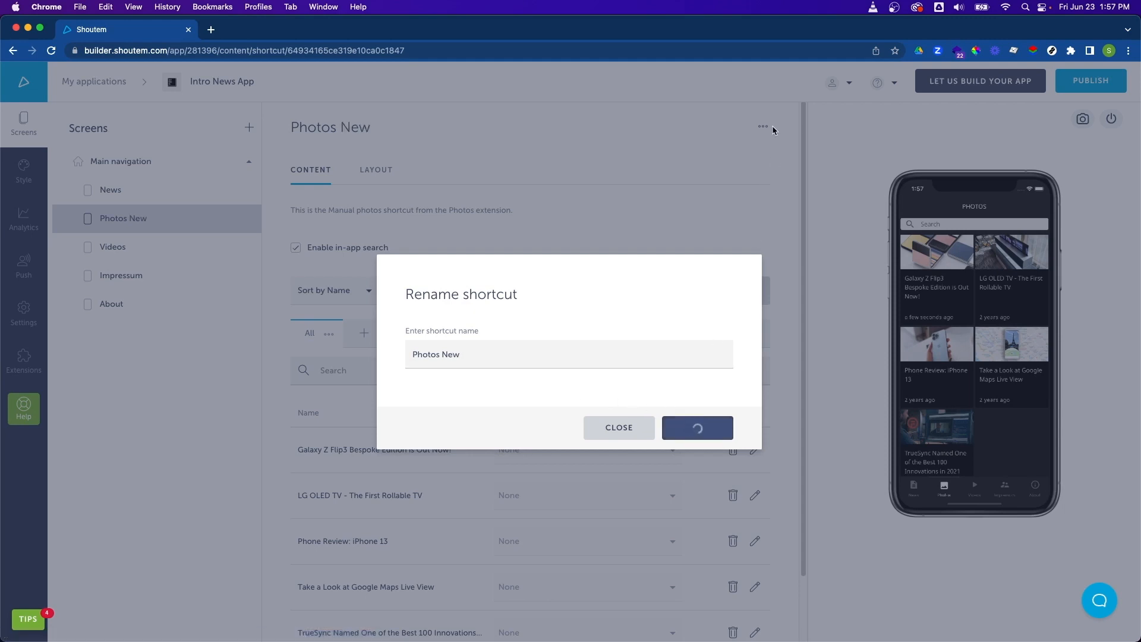
{"action": "left_click", "coordinate": [695, 427]}
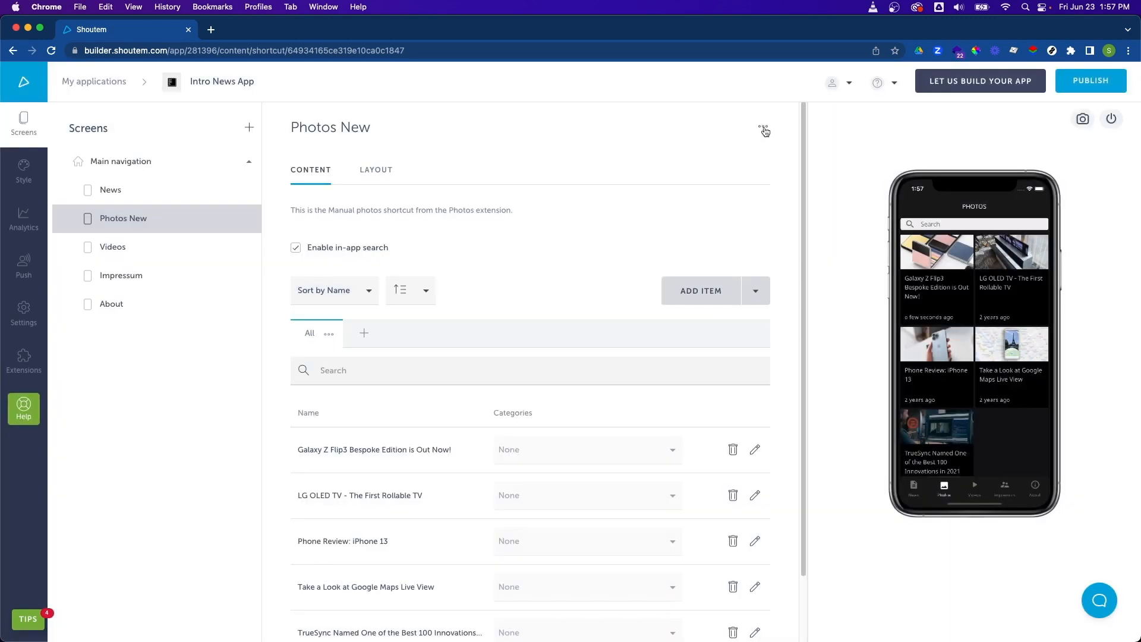
{"action": "mouse_move", "coordinate": [586, 156]}
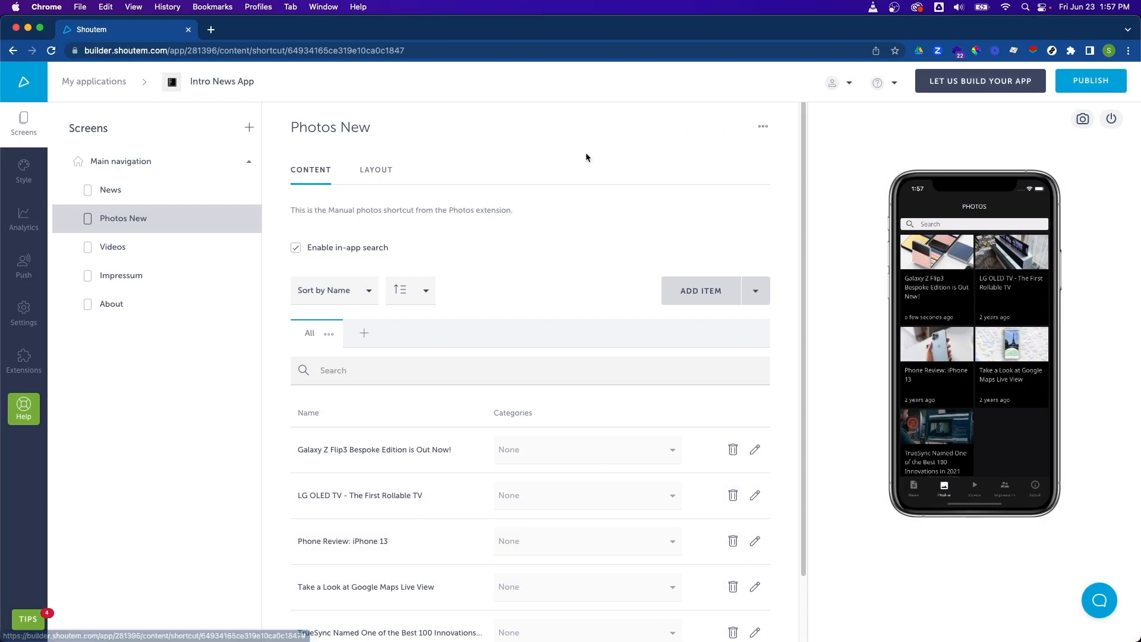
{"action": "mouse_move", "coordinate": [703, 174]}
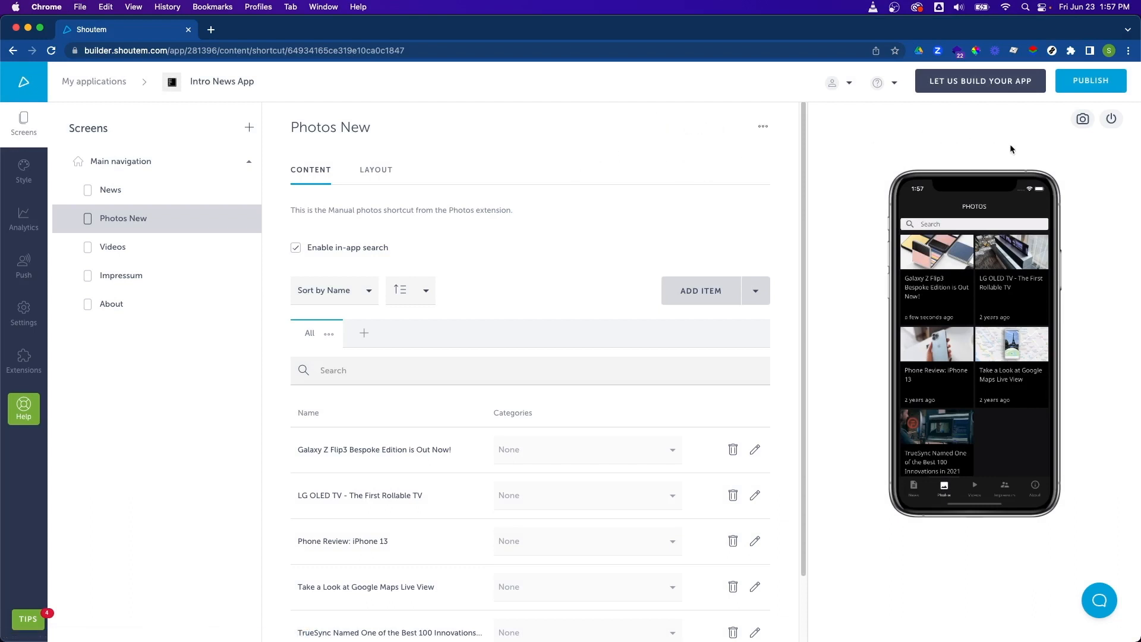
{"action": "mouse_move", "coordinate": [1100, 151]}
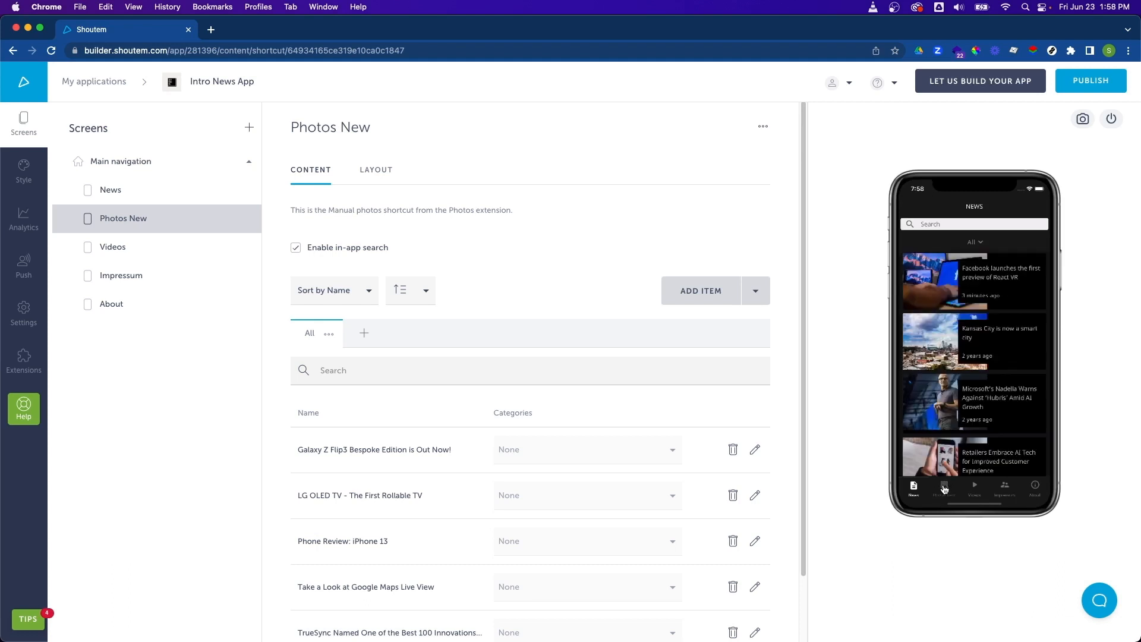
Step: Tap the second preview tab to view the 'PHOTOS NEW' screen
{"action": "left_click", "coordinate": [943, 486]}
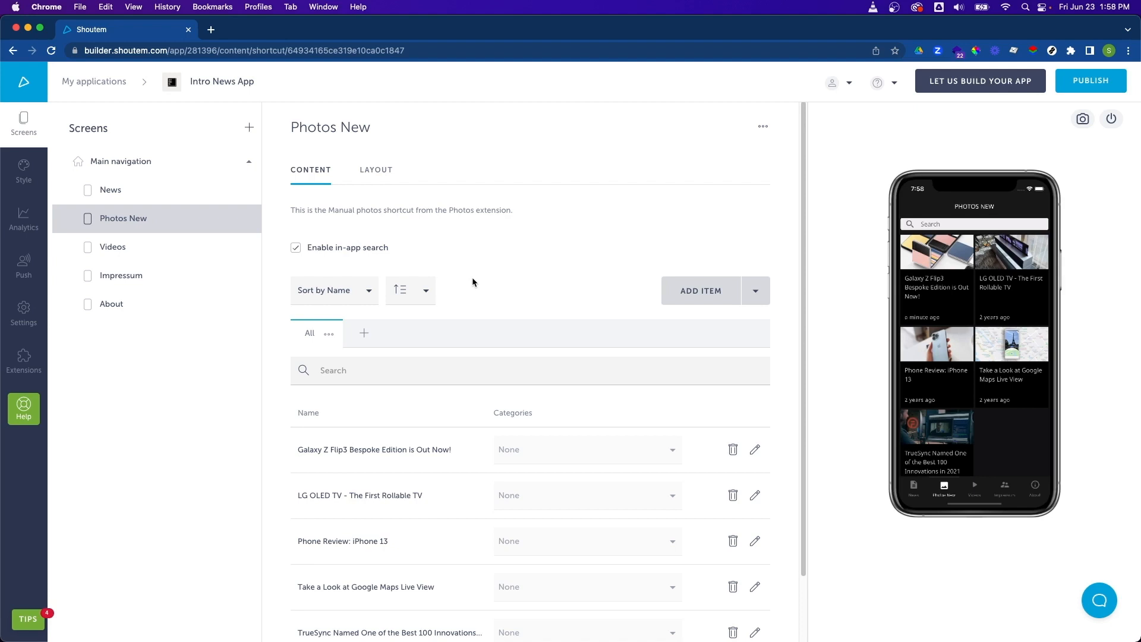
{"action": "mouse_move", "coordinate": [150, 411]}
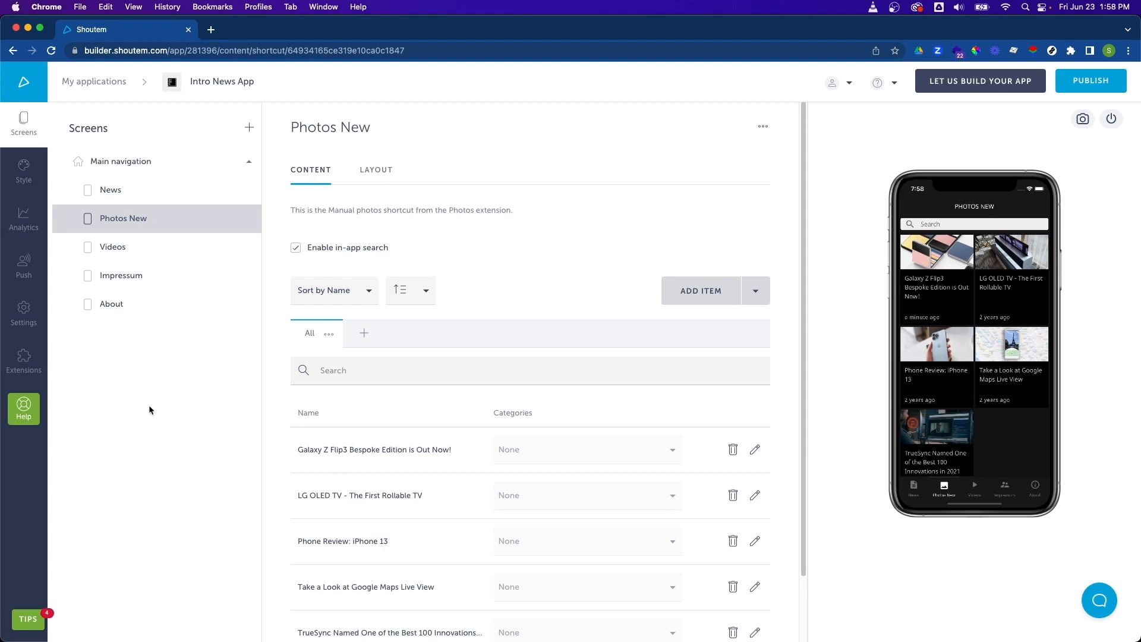
{"action": "mouse_move", "coordinate": [144, 413]}
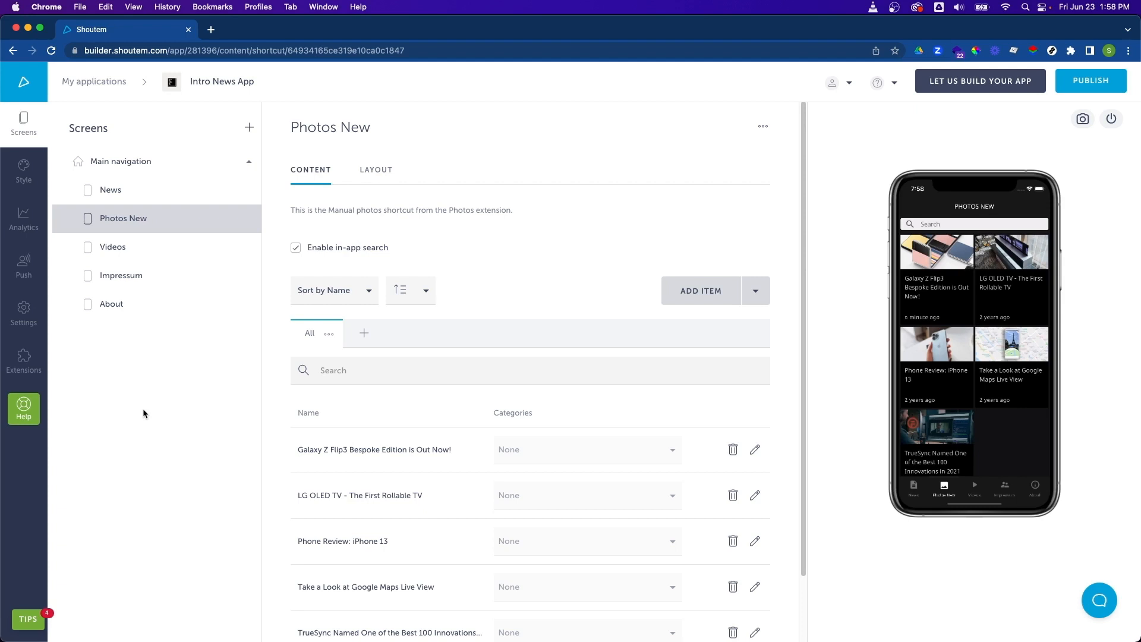